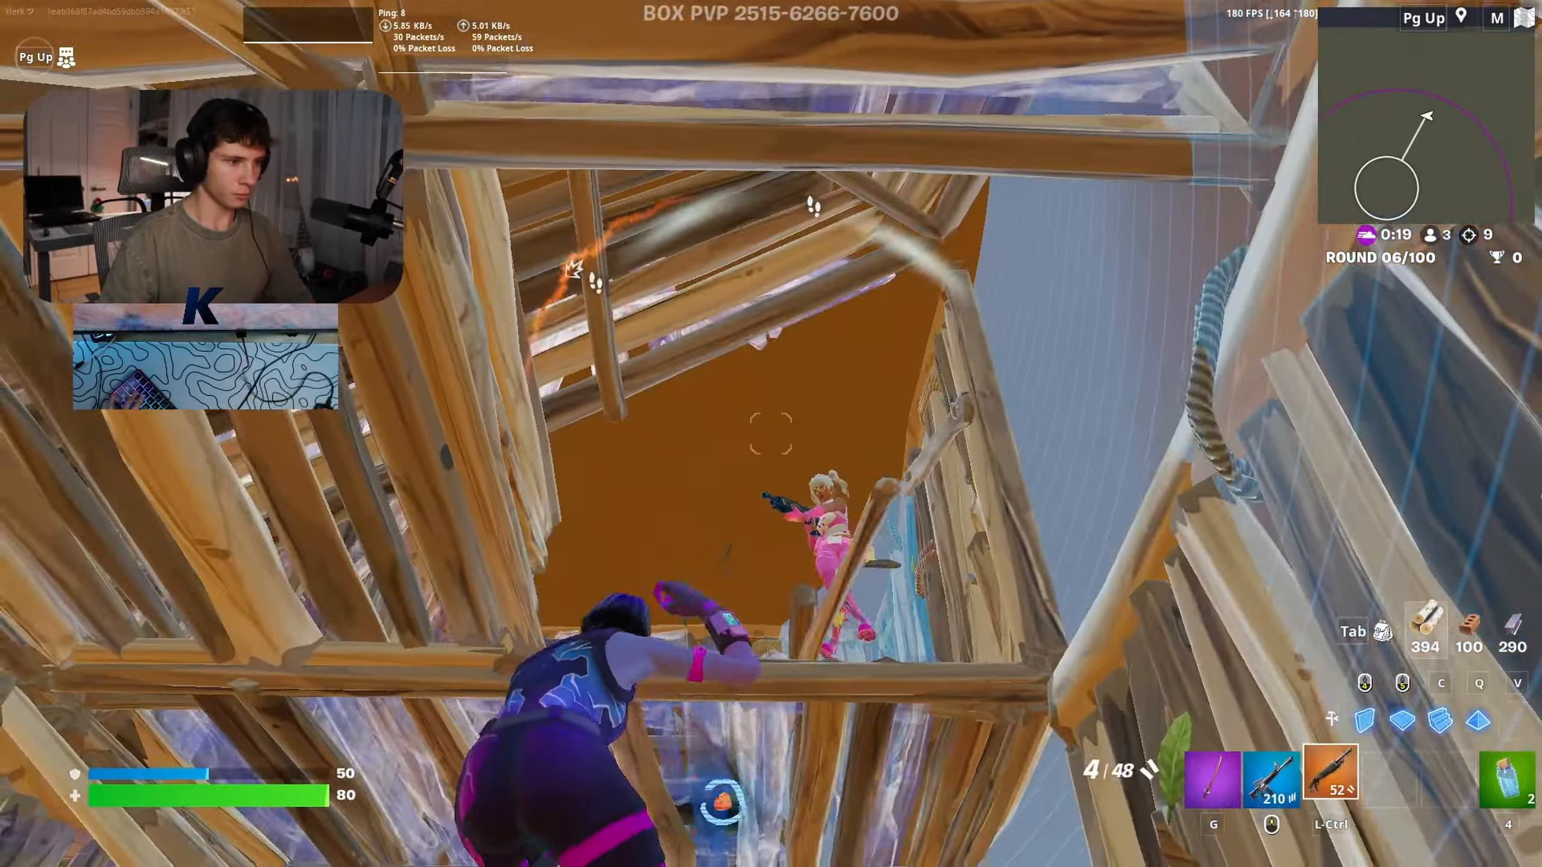
Eliminate the opponent on the ledge with the pump shotgun for 4,006 XP
click(768, 436)
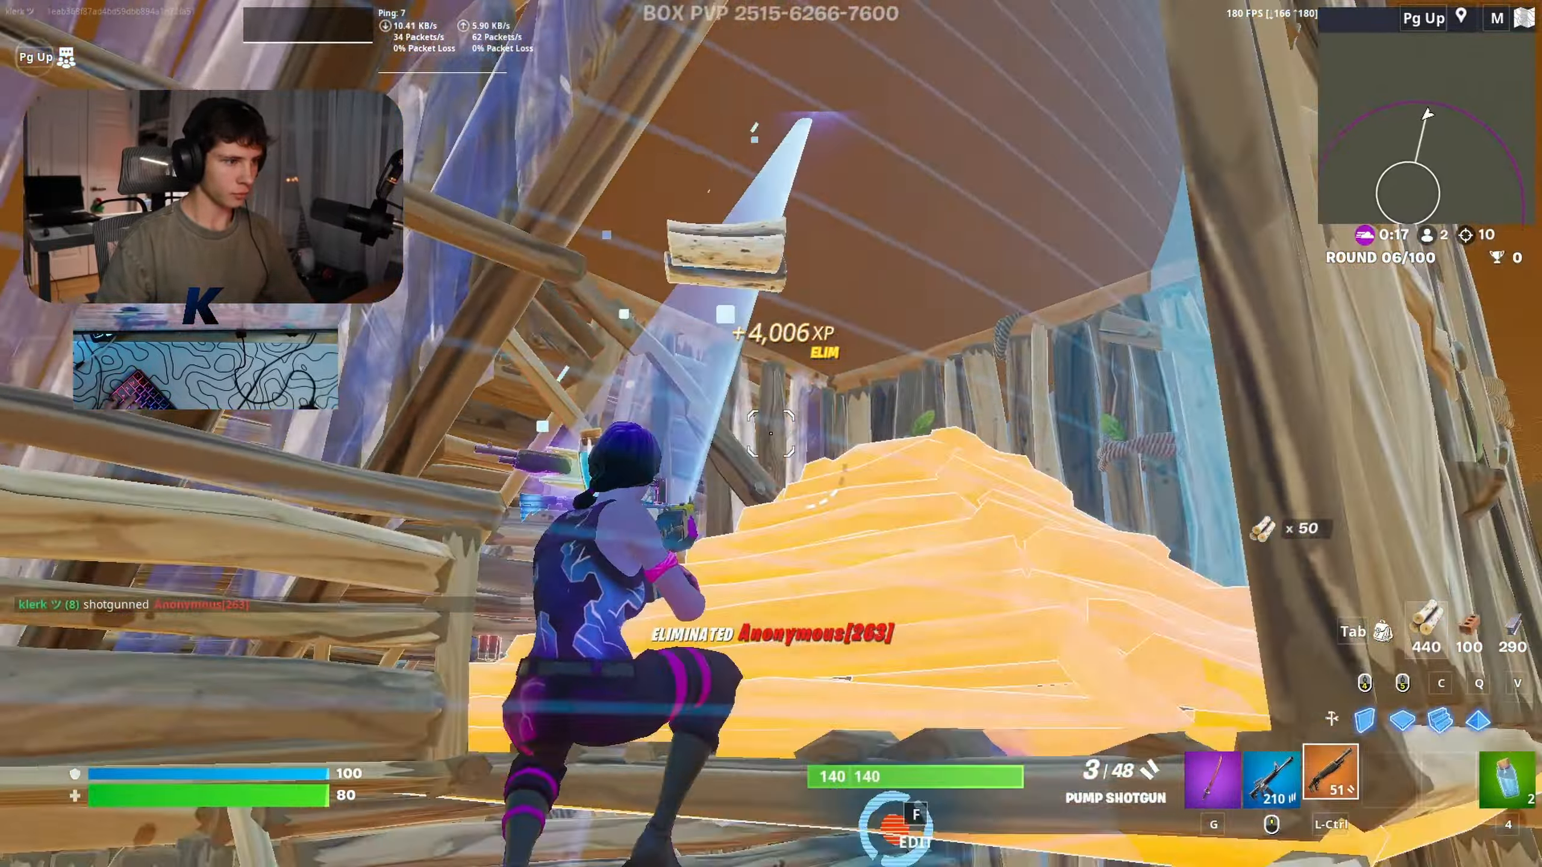